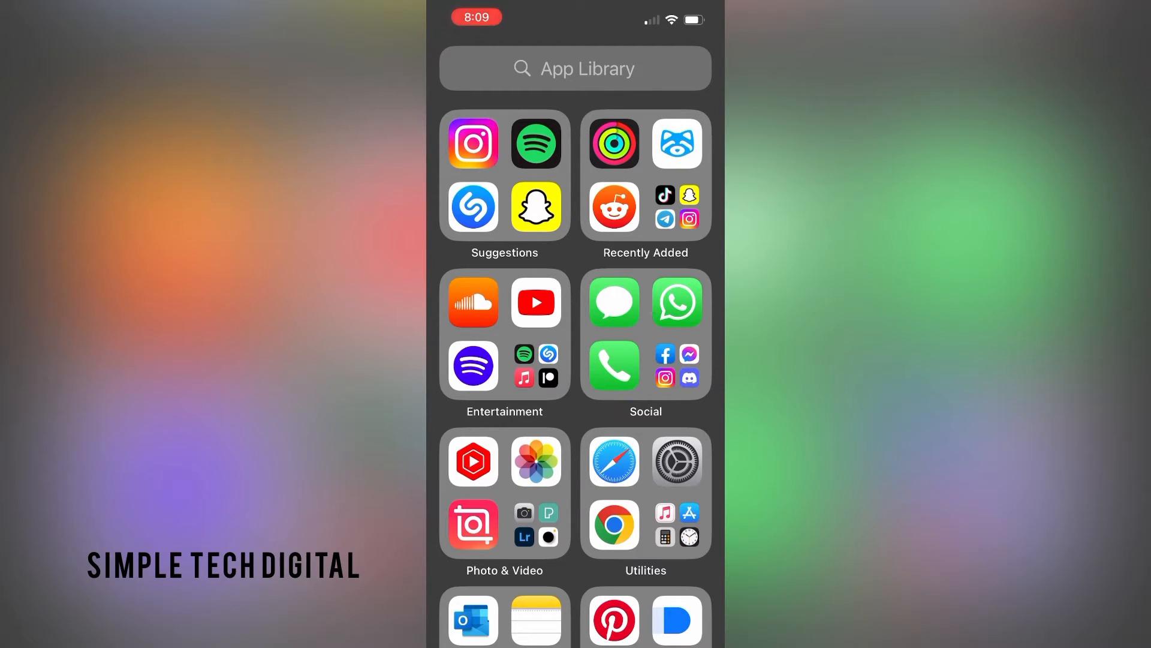
Launch Settings from the App Library and scroll the list down to the General section
left_click(676, 460)
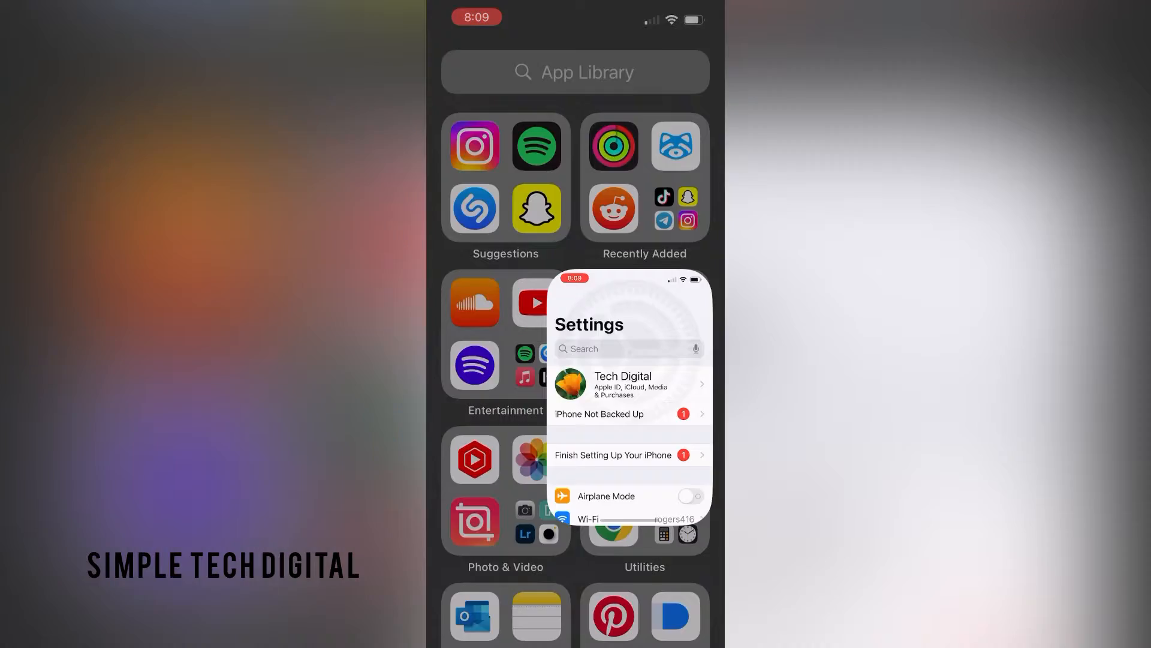
left_click(627, 404)
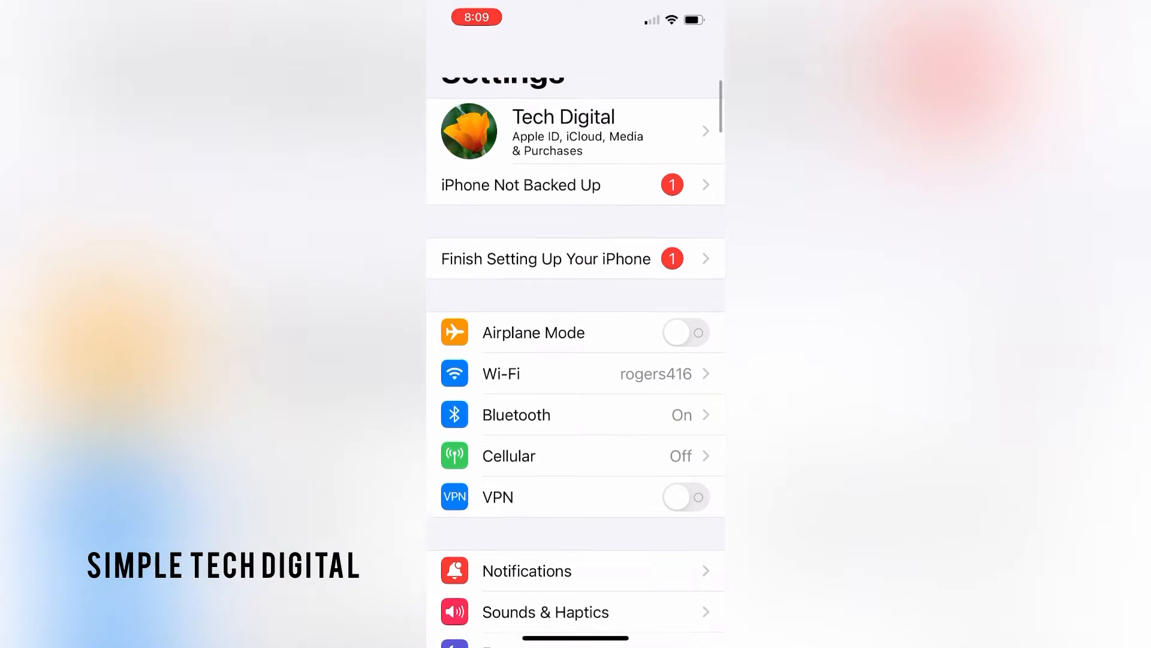
scroll("down", 3)
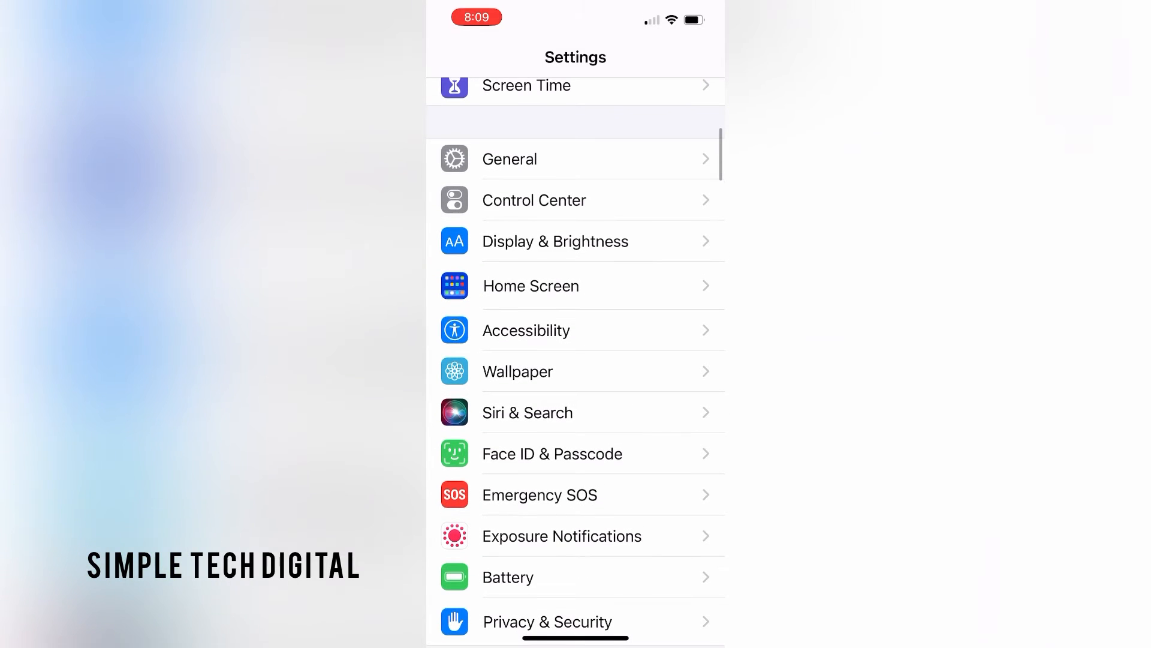
Browse the Control Center page through Included Controls and the More Controls list
left_click(534, 201)
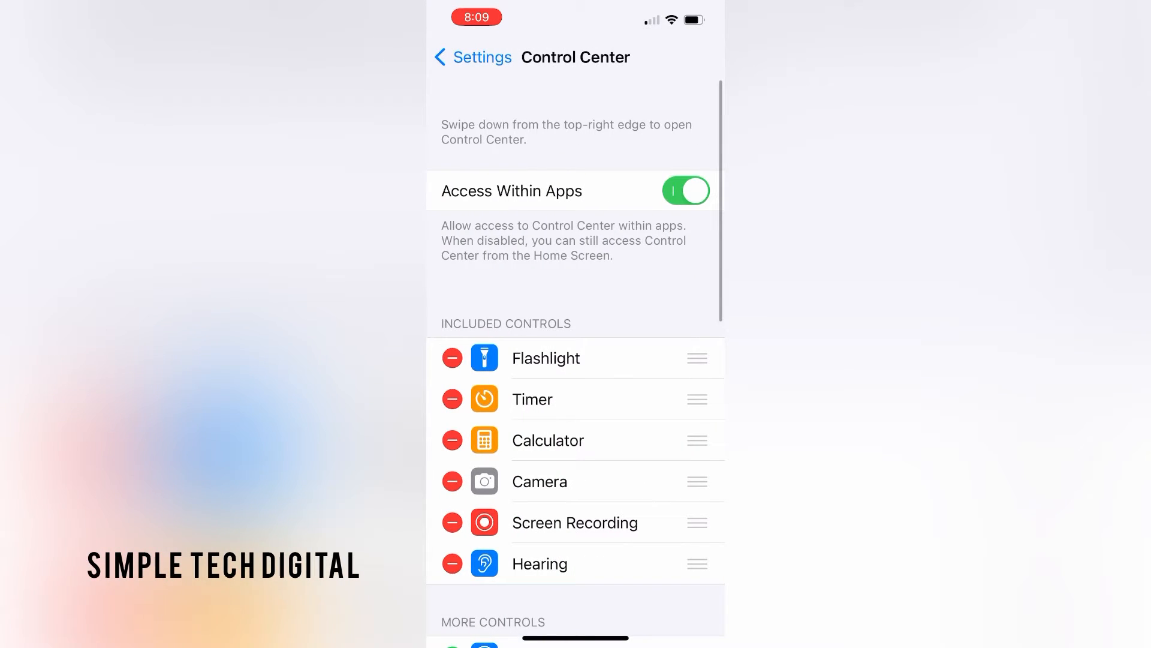
scroll("down", 3)
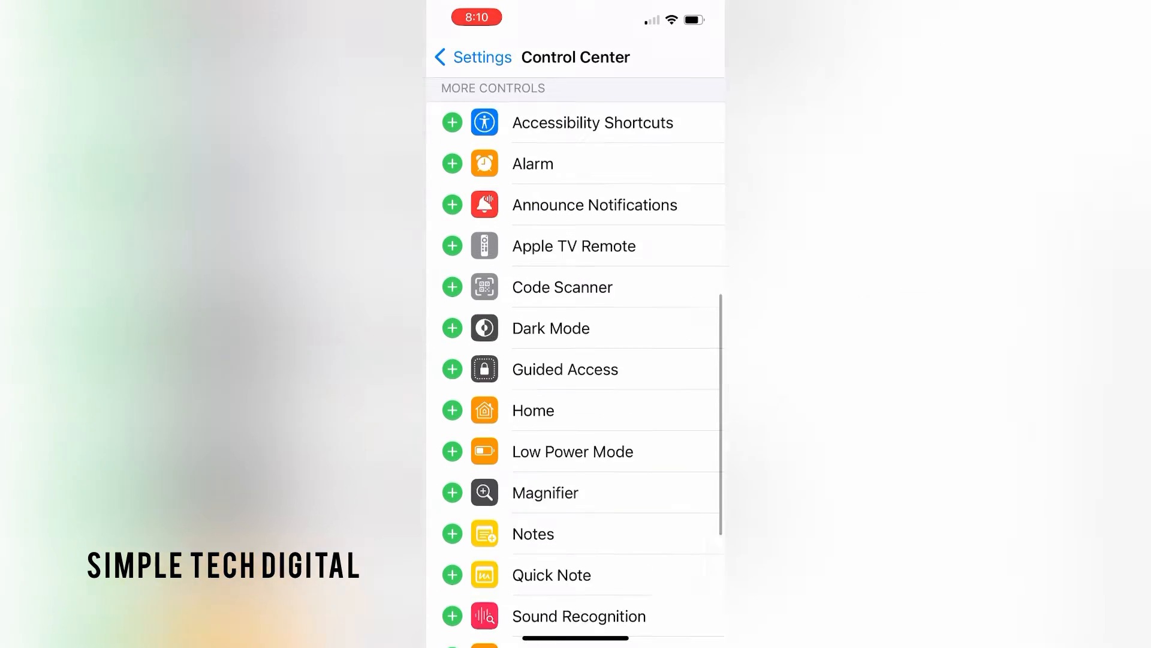
scroll("up", 3)
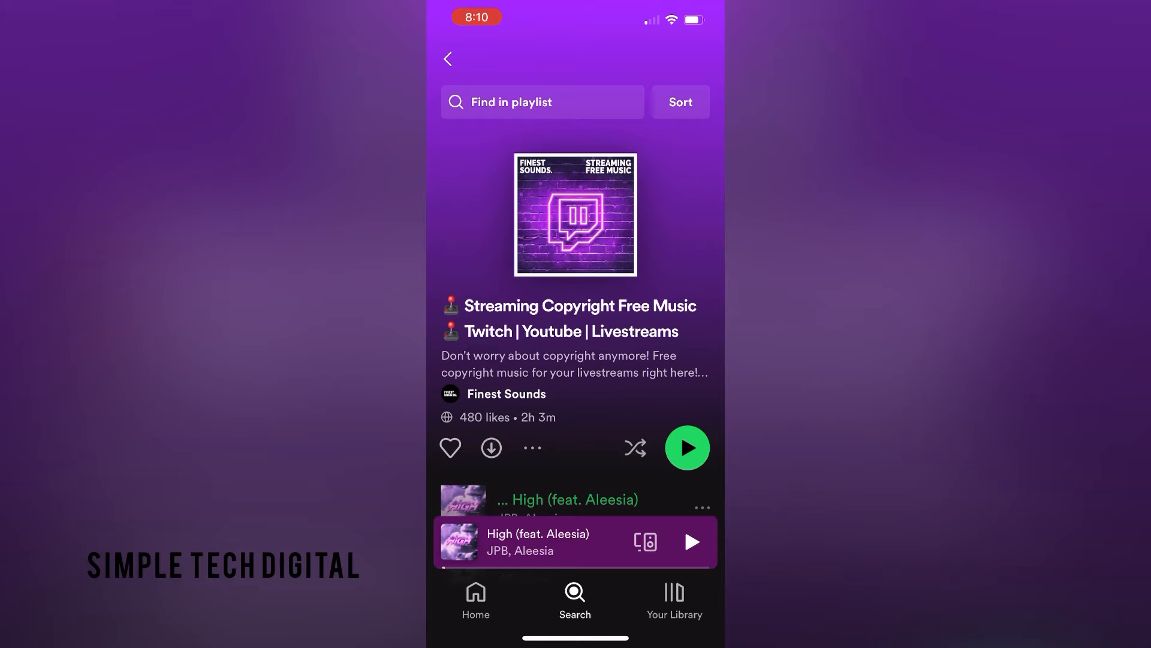
Play High (feat. Aleesia) by JPB in Spotify and bring up Control Center over it
left_click(686, 448)
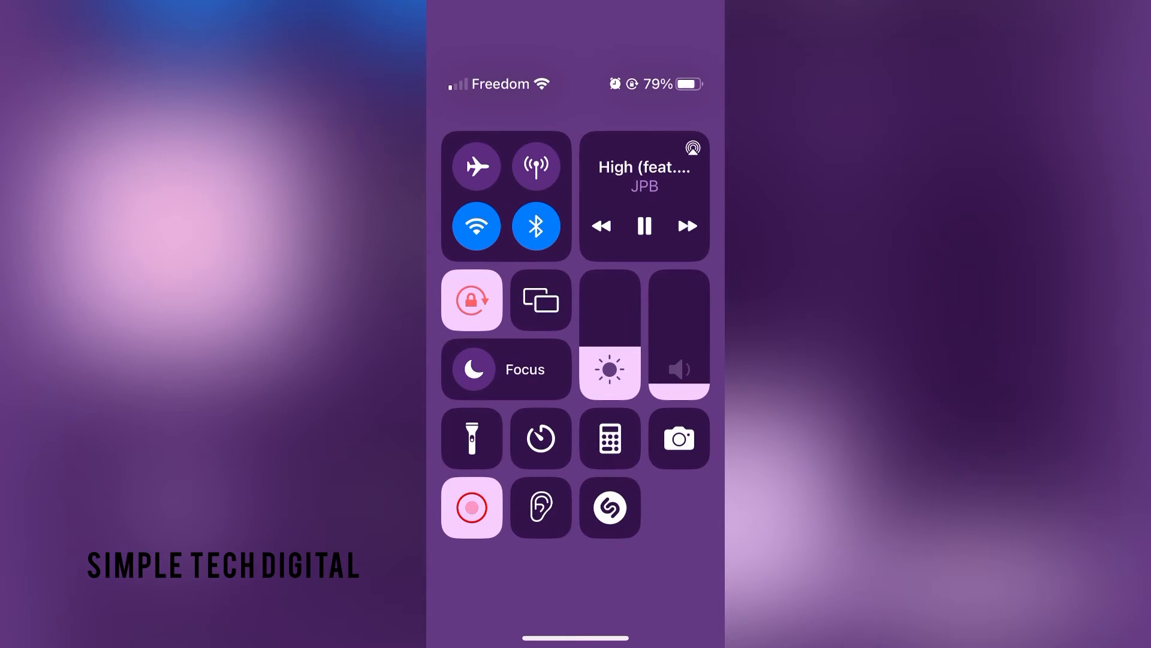
Run Shazam Music Recognition until it identifies High (feat. Aleesia) by JPB & Aleesia
left_click(609, 507)
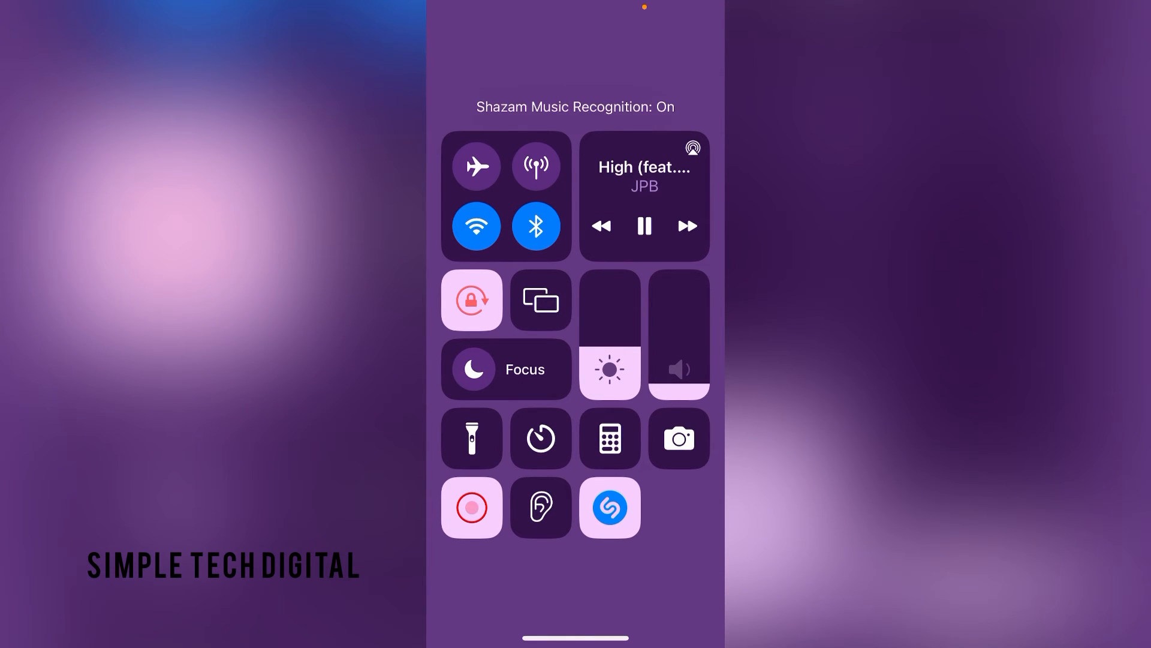
left_click(609, 507)
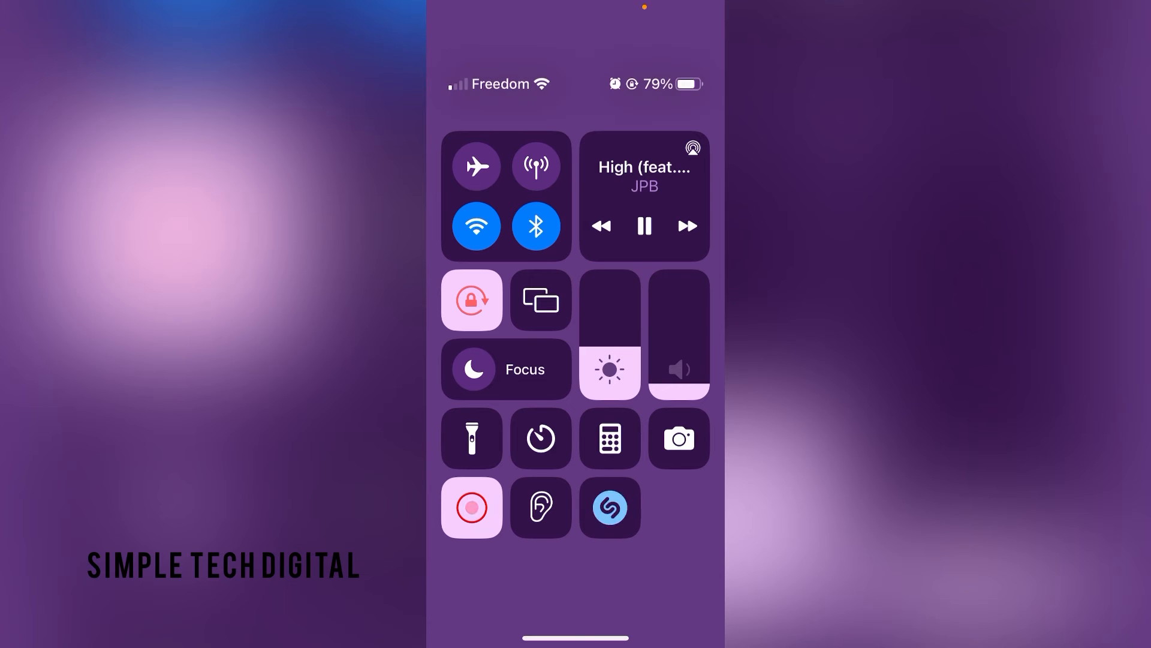
left_click(609, 506)
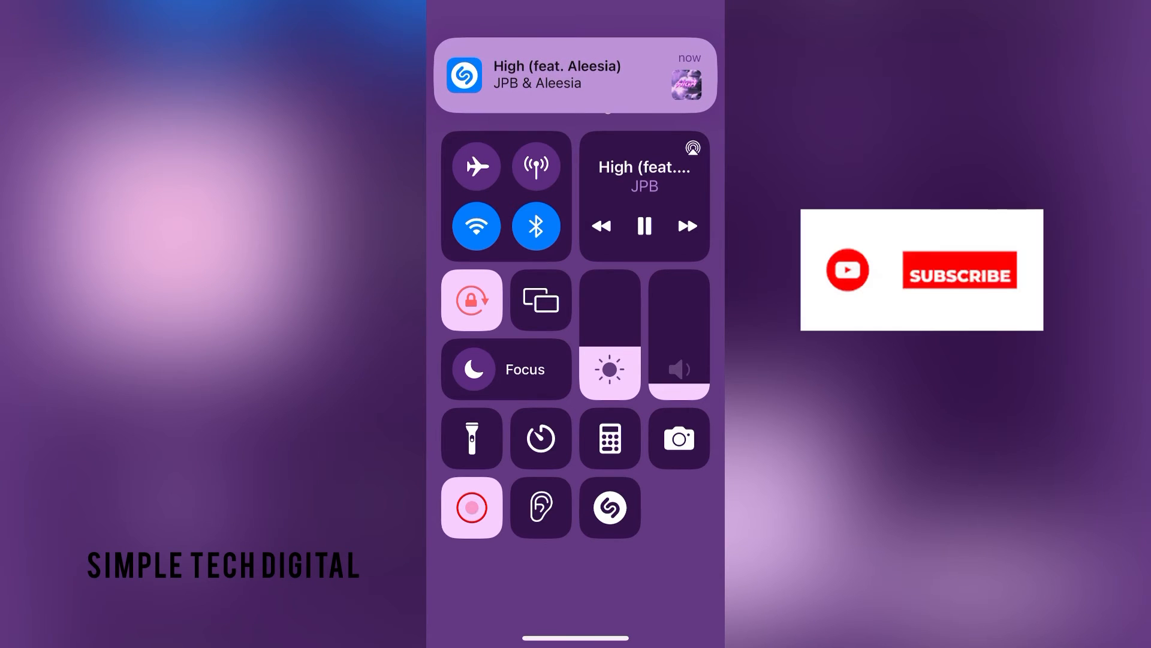
left_click(959, 269)
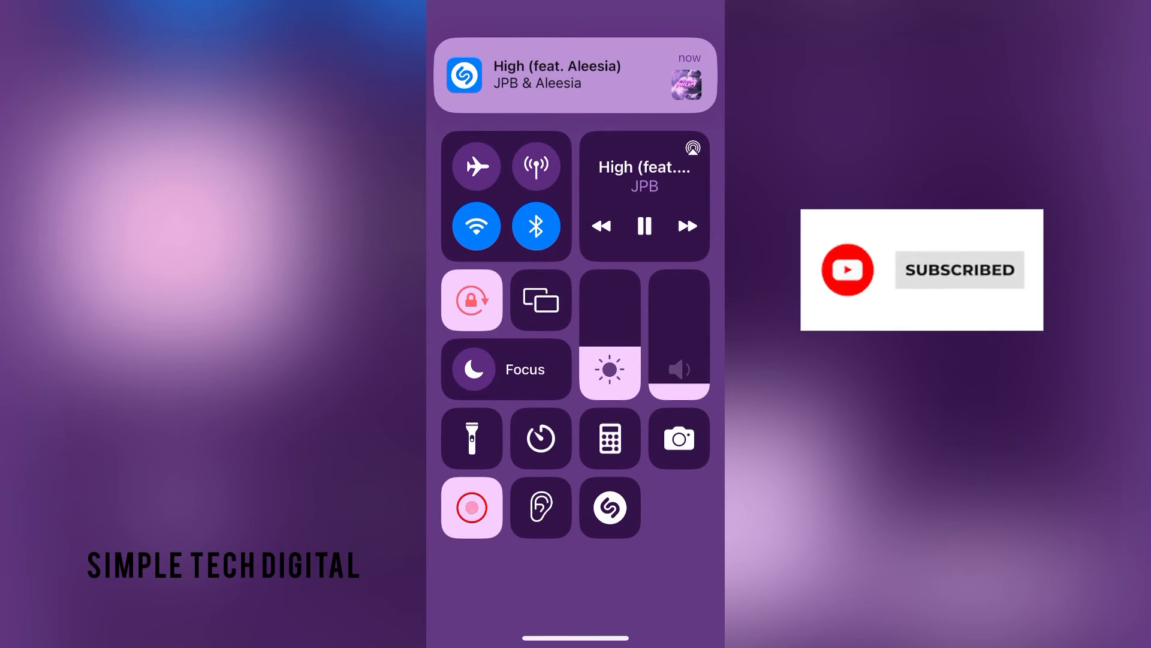
left_click(644, 226)
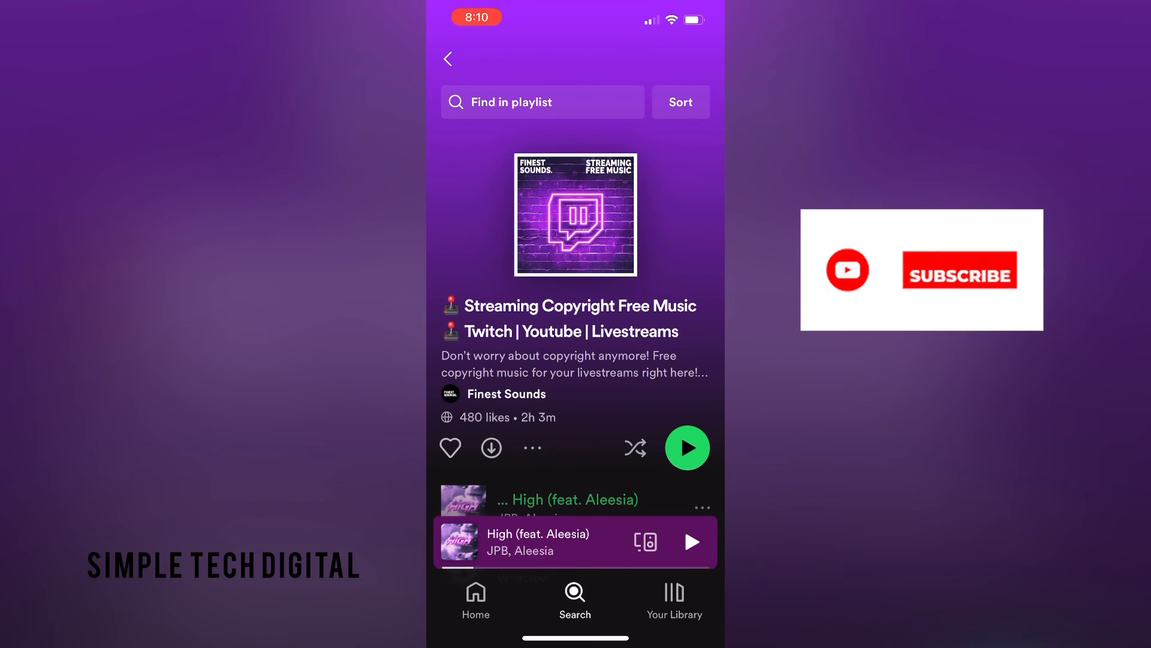
Dismiss Control Center to return to the Spotify playlist with High (feat. Aleesia) loaded
left_click(958, 270)
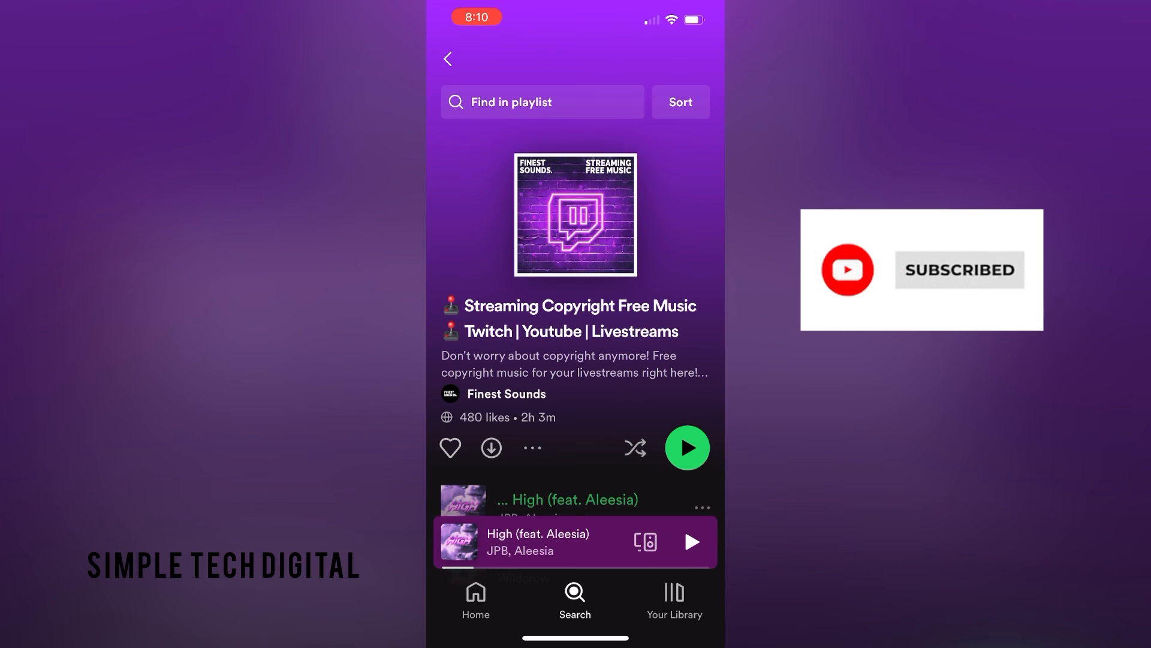